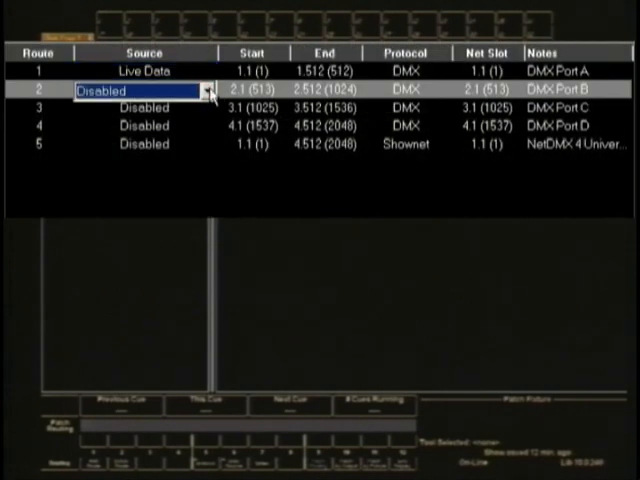
# Set route 2's source to Live Data with end address 1.512
pyautogui.click(208, 92)
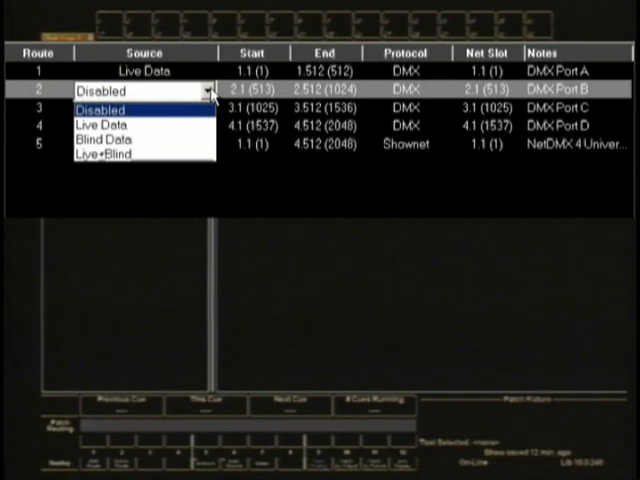
pyautogui.moveTo(166, 122)
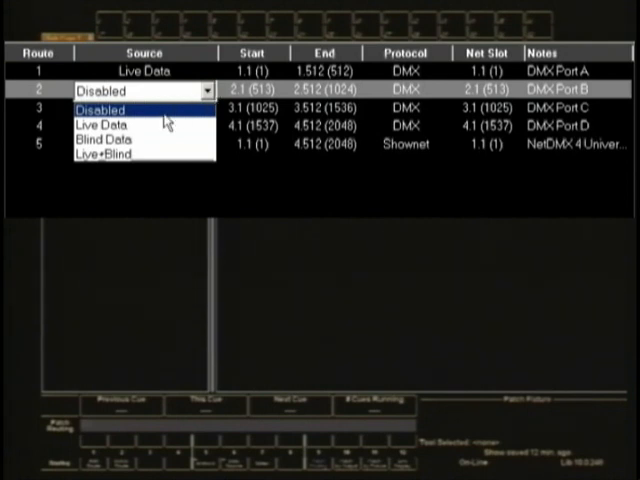
pyautogui.click(104, 124)
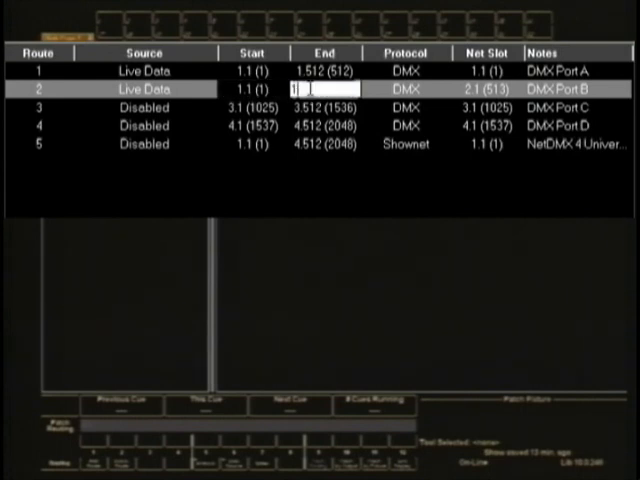
pyautogui.write('1.512 (512')
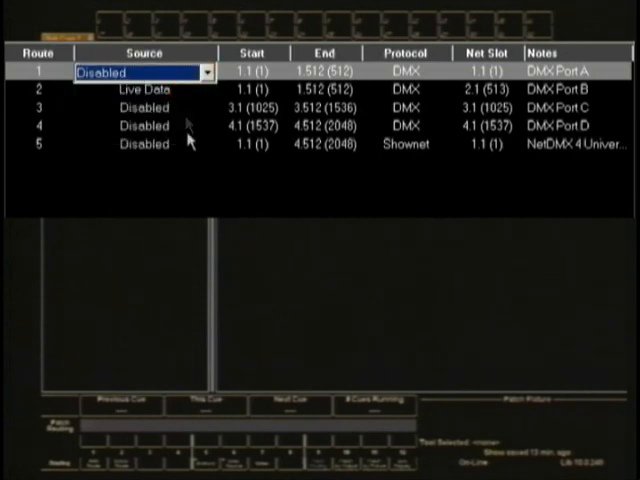
pyautogui.click(208, 72)
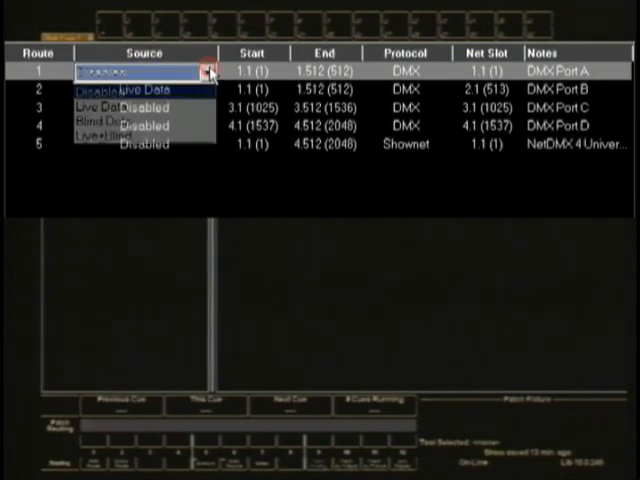
pyautogui.click(120, 88)
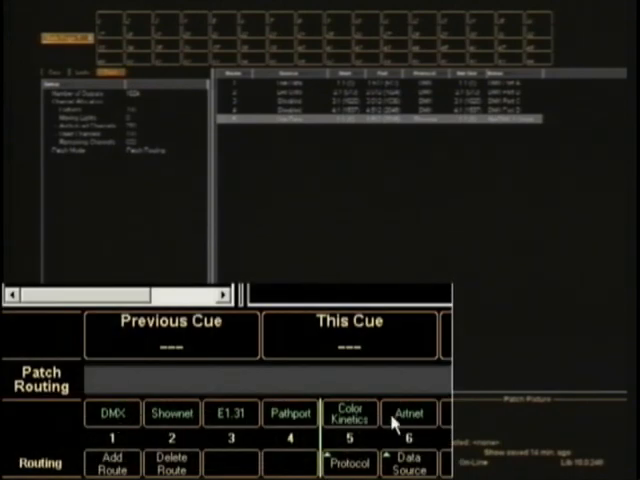
pyautogui.moveTo(112, 430)
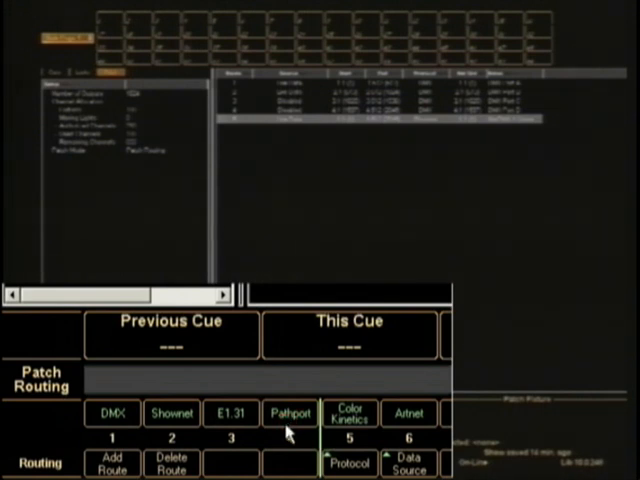
pyautogui.moveTo(286, 430)
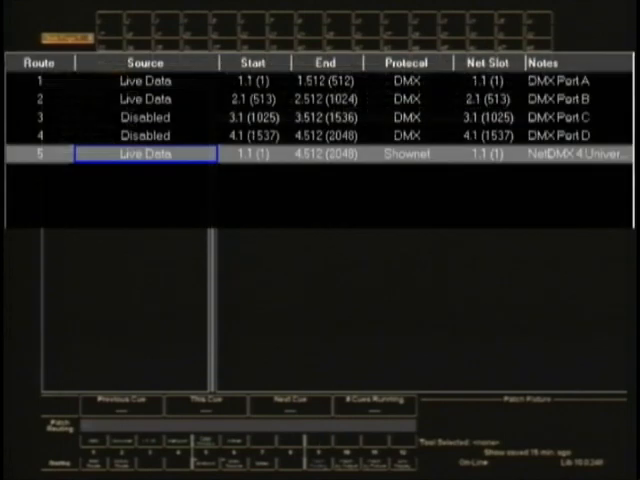
# Set Shownet route 5's source from Live Data to Disabled
pyautogui.click(144, 156)
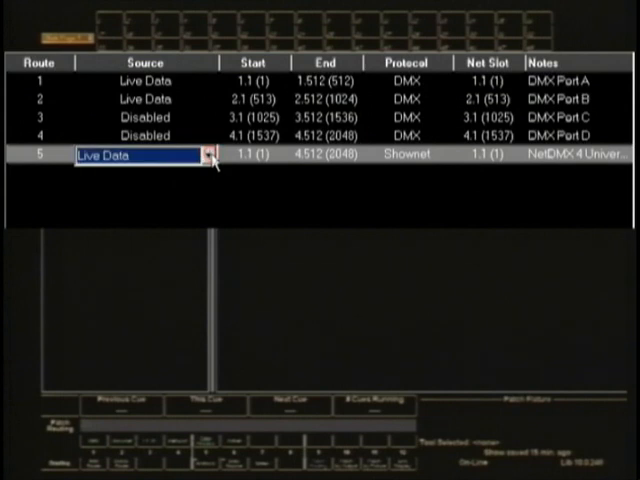
pyautogui.click(206, 156)
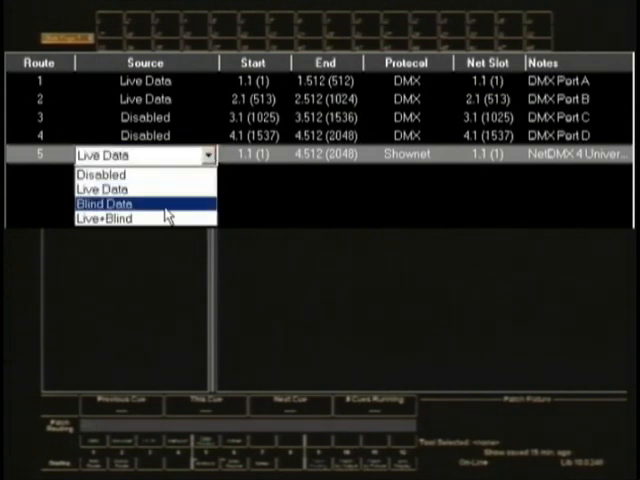
pyautogui.moveTo(168, 212)
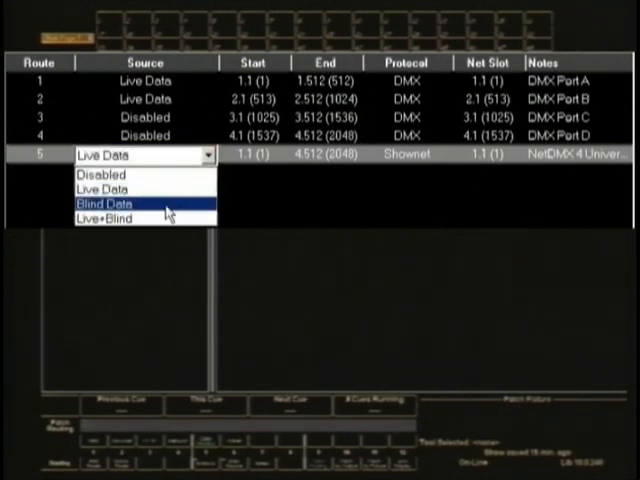
pyautogui.moveTo(192, 212)
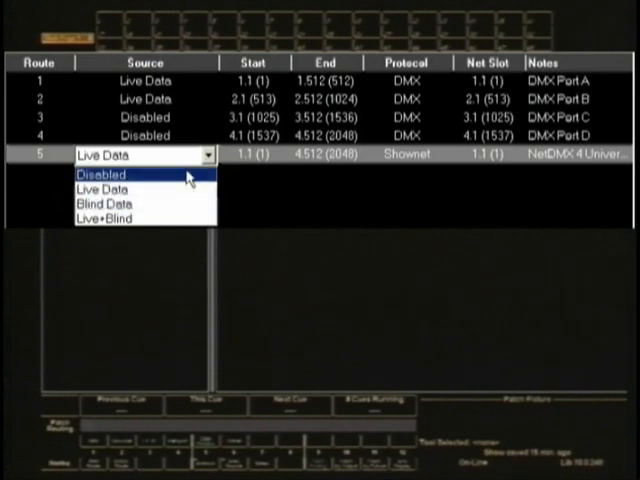
pyautogui.click(104, 176)
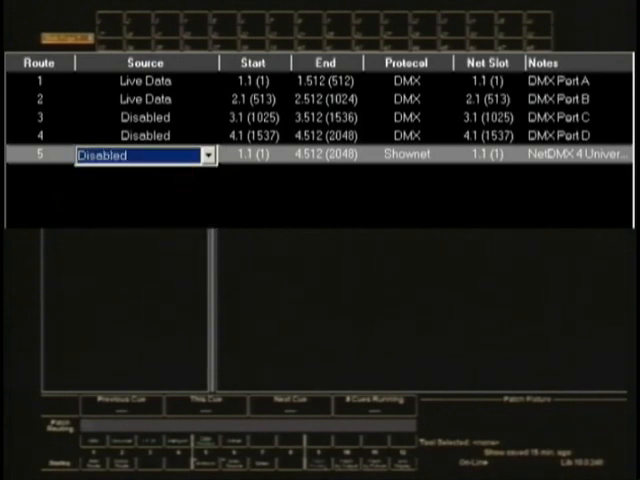